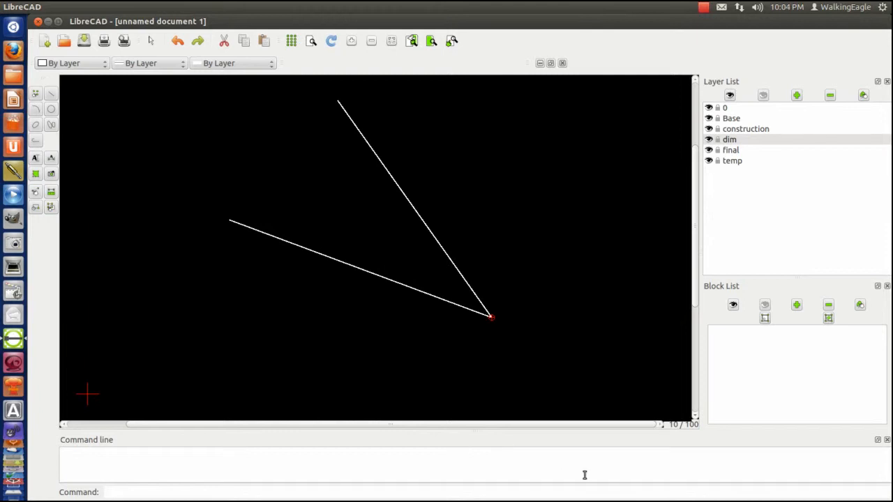
mouse_move(244, 224)
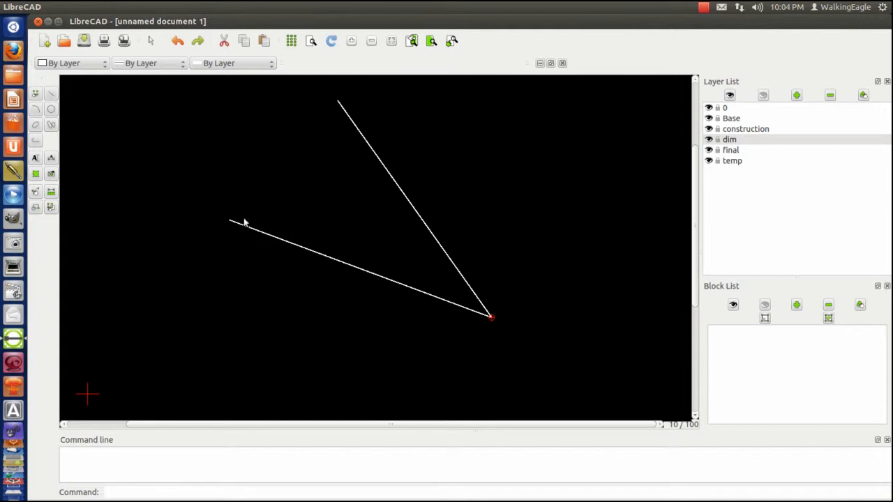
mouse_move(356, 128)
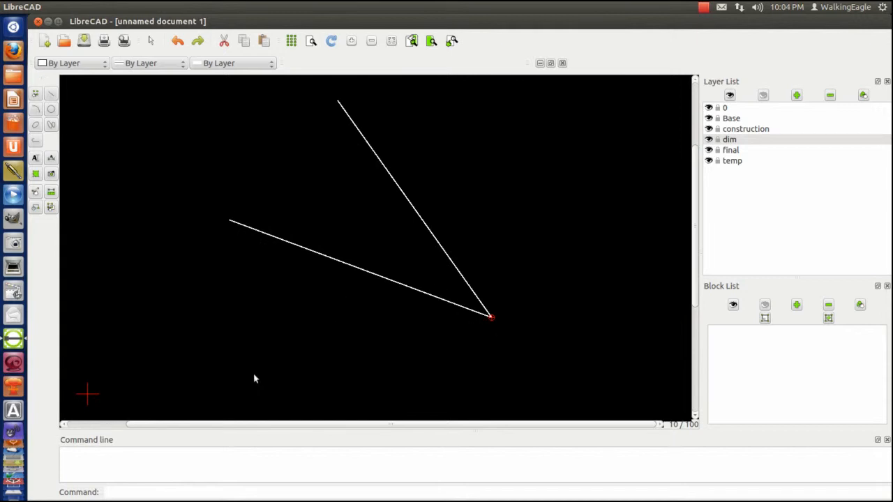
mouse_move(494, 322)
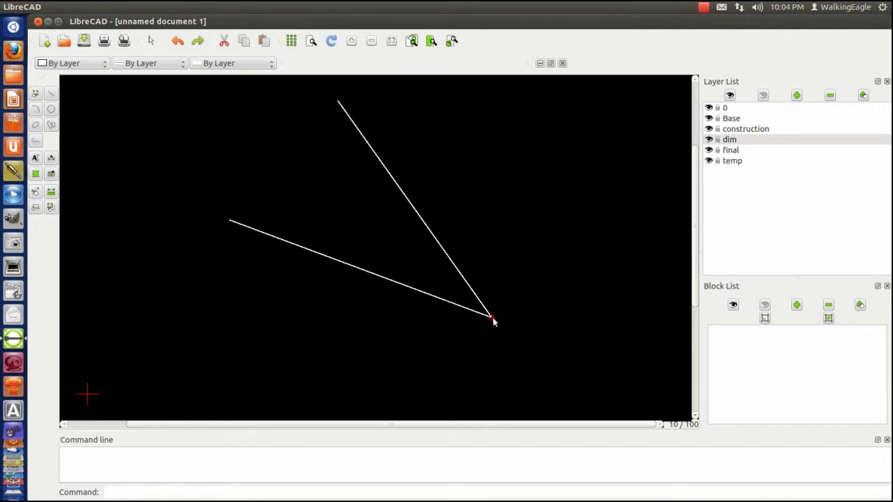
mouse_move(310, 165)
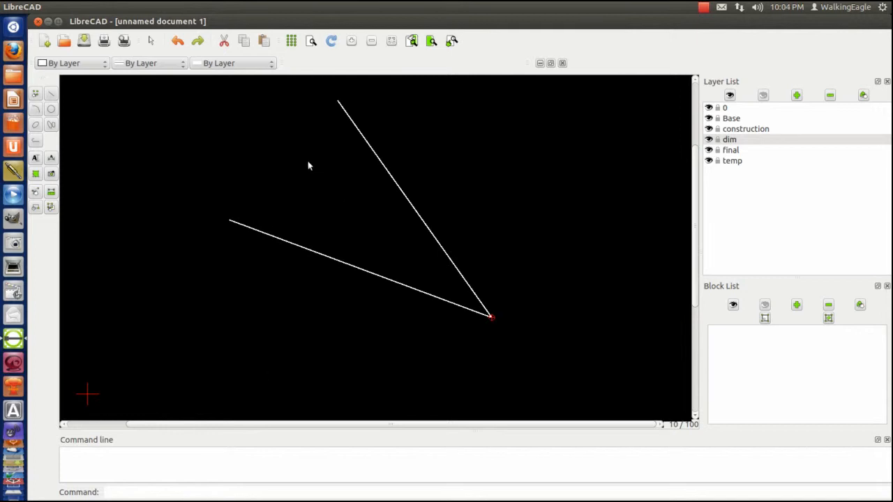
mouse_move(304, 166)
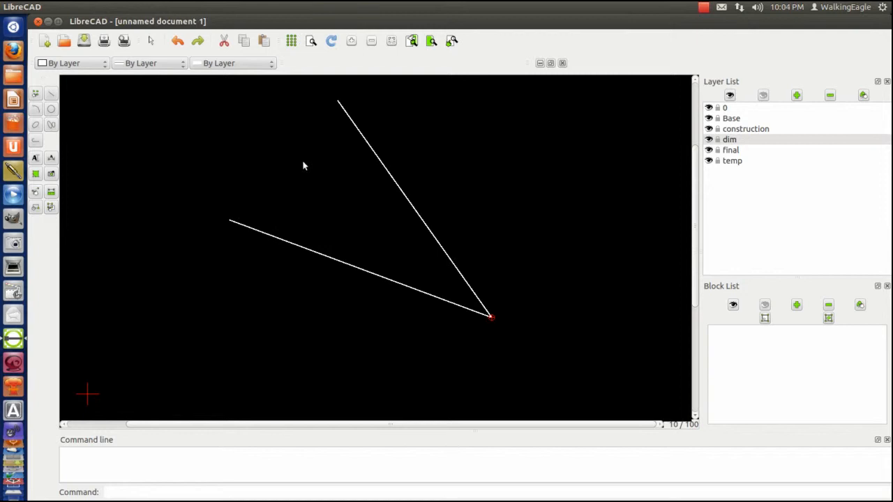
mouse_move(75, 122)
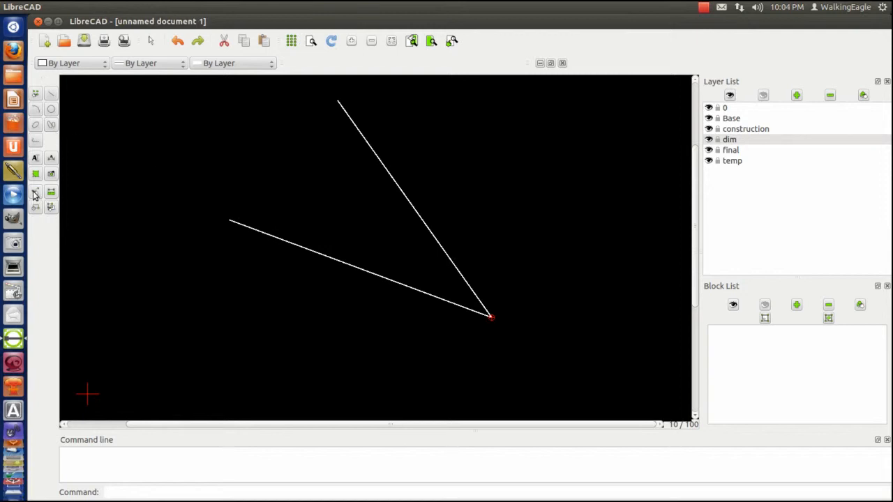
mouse_move(50, 95)
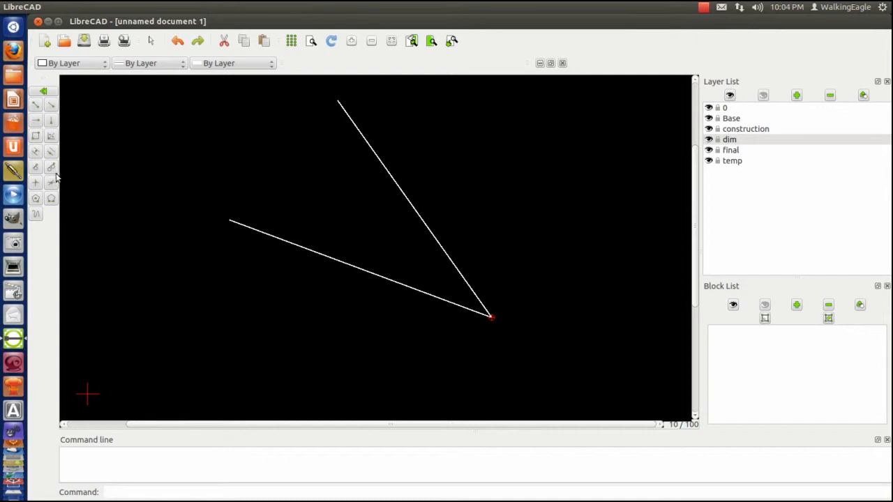
mouse_move(50, 137)
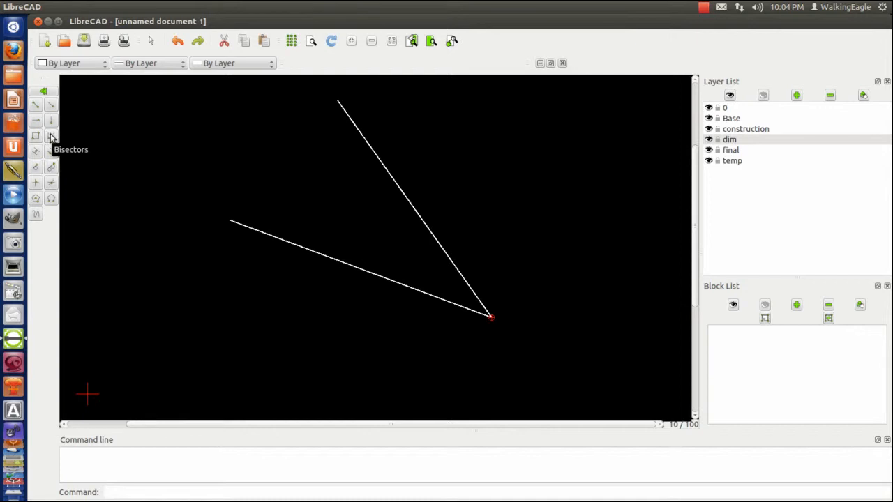
Step: Construct an angle bisector of length 20 between the lower and upper white lines from the vertex
click(50, 136)
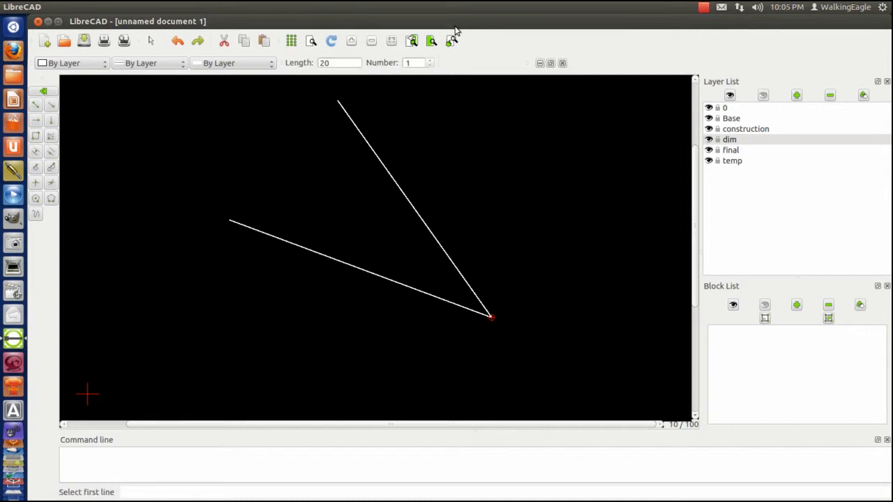
mouse_move(337, 63)
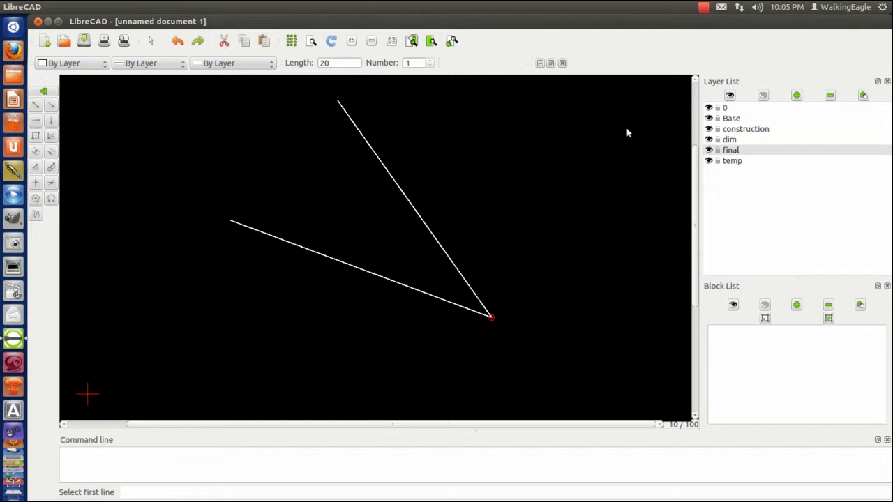
mouse_move(432, 64)
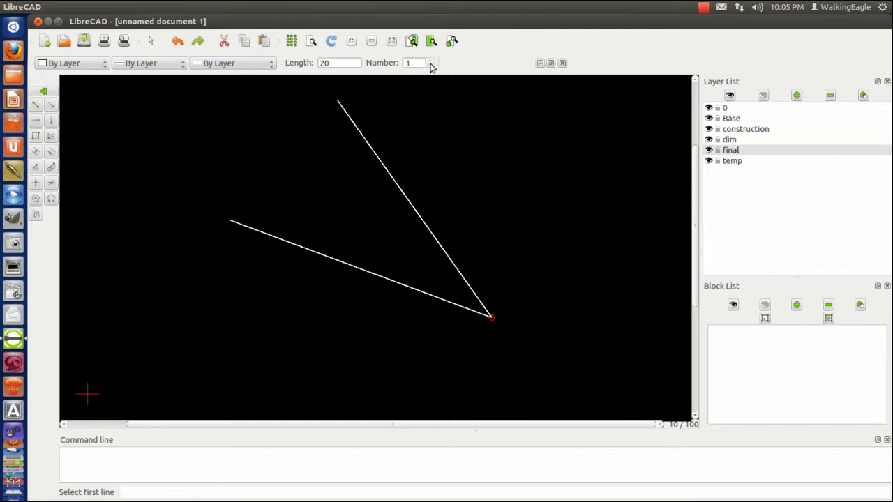
mouse_move(333, 264)
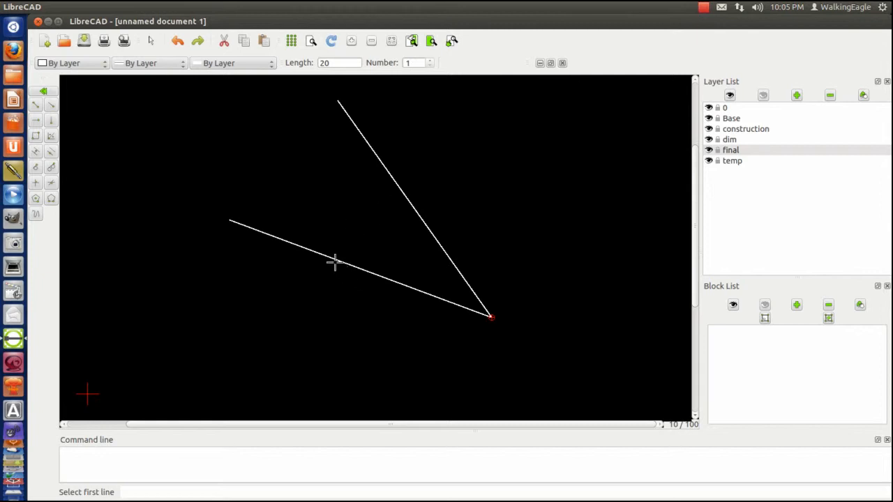
click(334, 262)
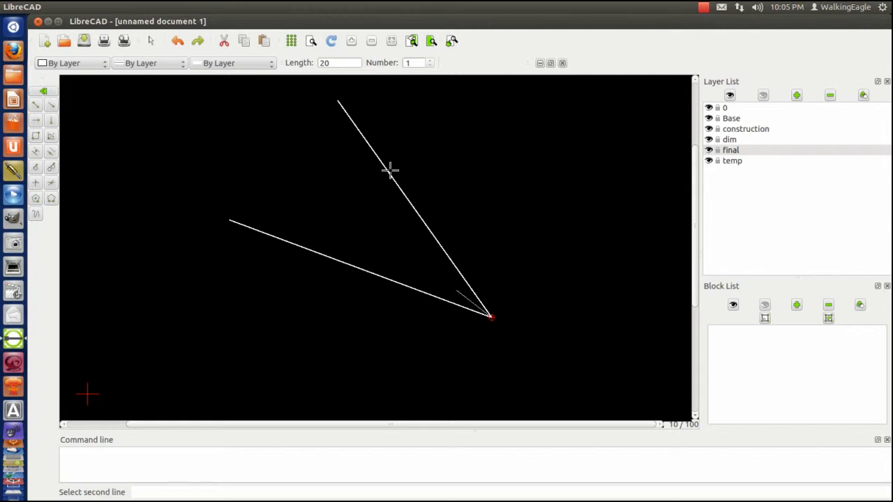
click(474, 304)
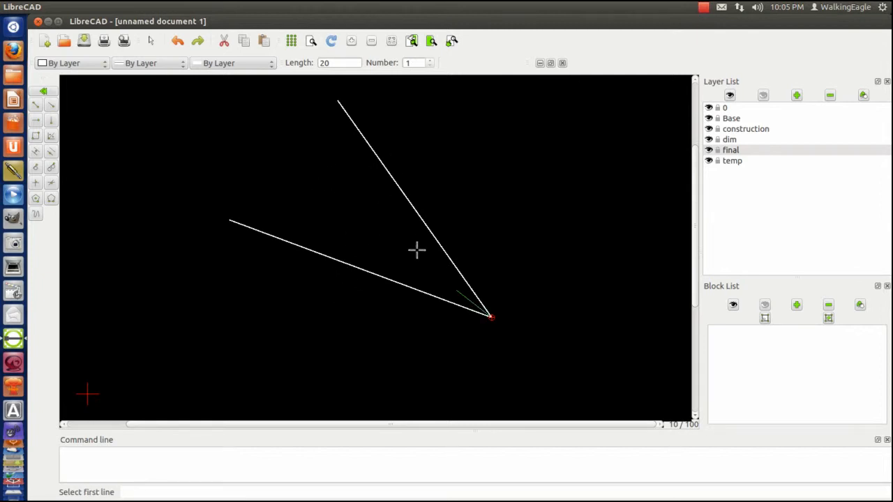
mouse_move(424, 270)
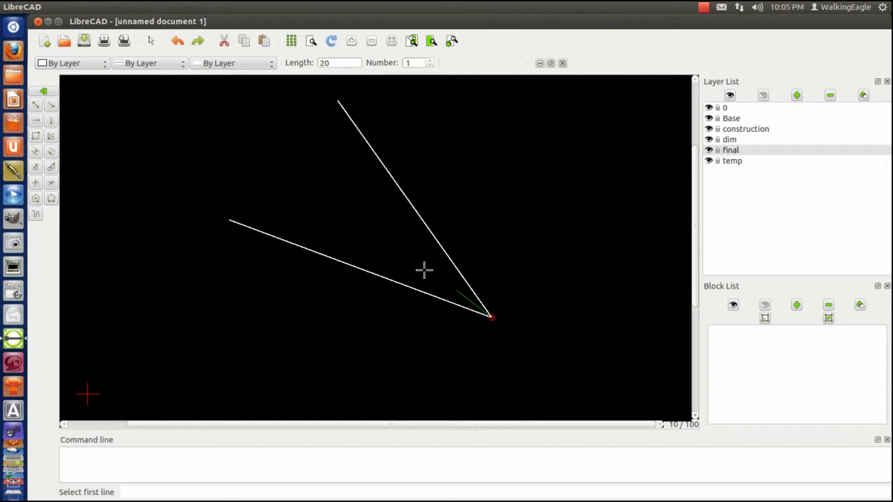
click(424, 271)
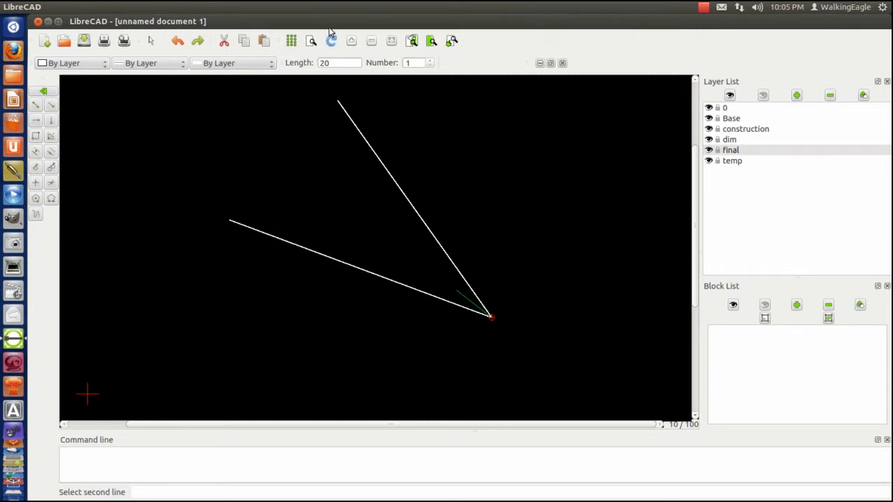
Step: Set the bisector length to 100 and pick the upper white line for a longer bisector
click(340, 62)
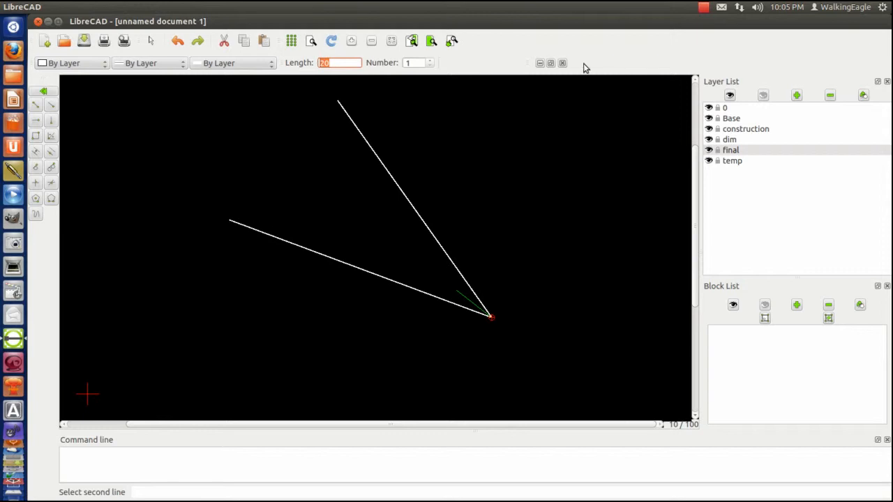
text(100)
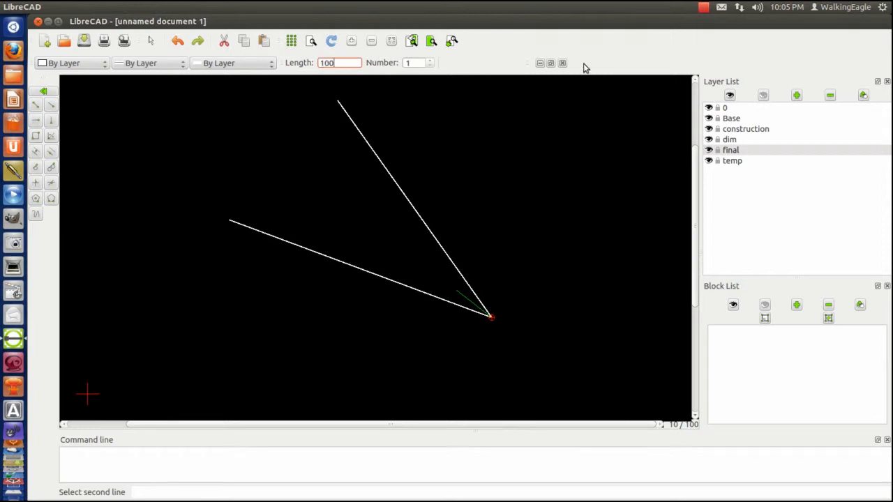
mouse_move(385, 276)
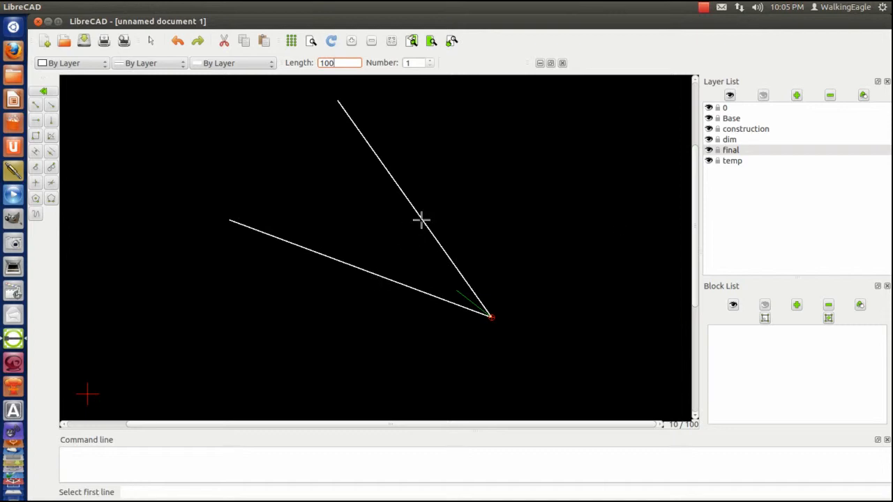
click(421, 220)
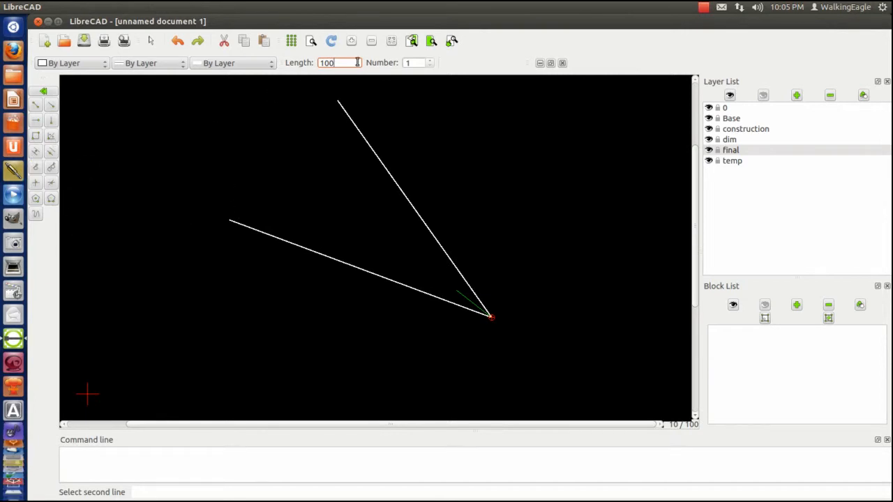
mouse_move(318, 254)
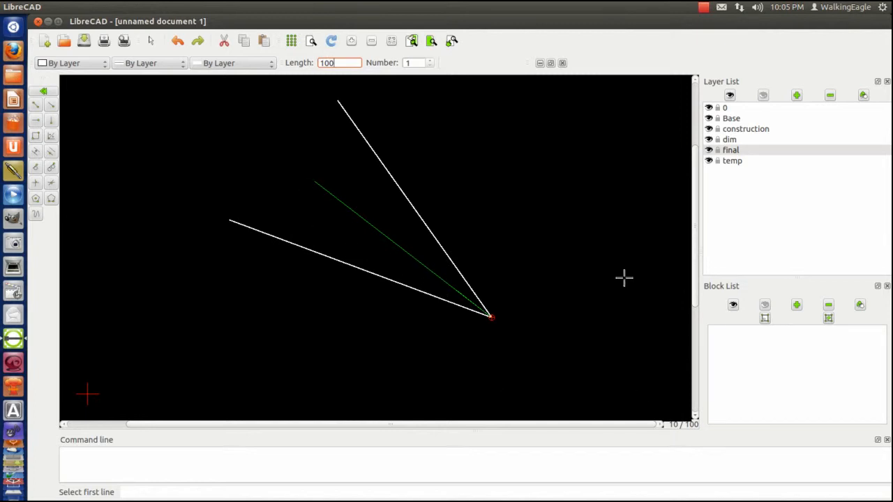
mouse_move(608, 256)
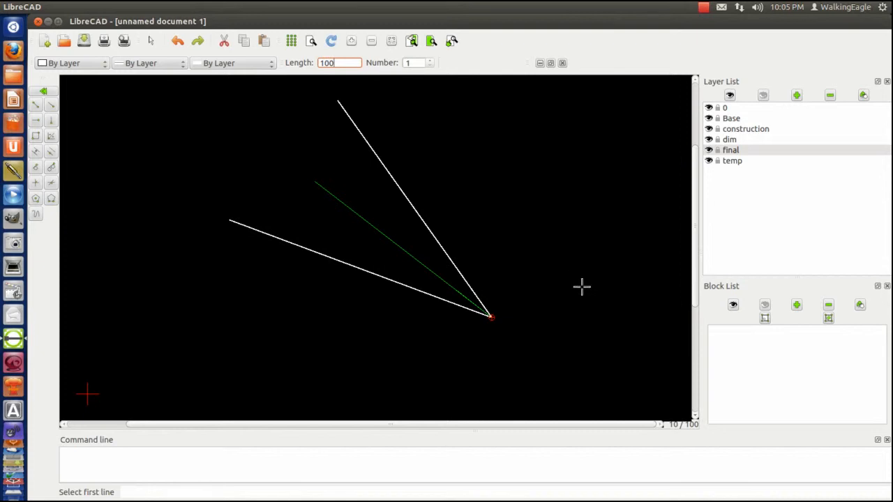
mouse_move(591, 286)
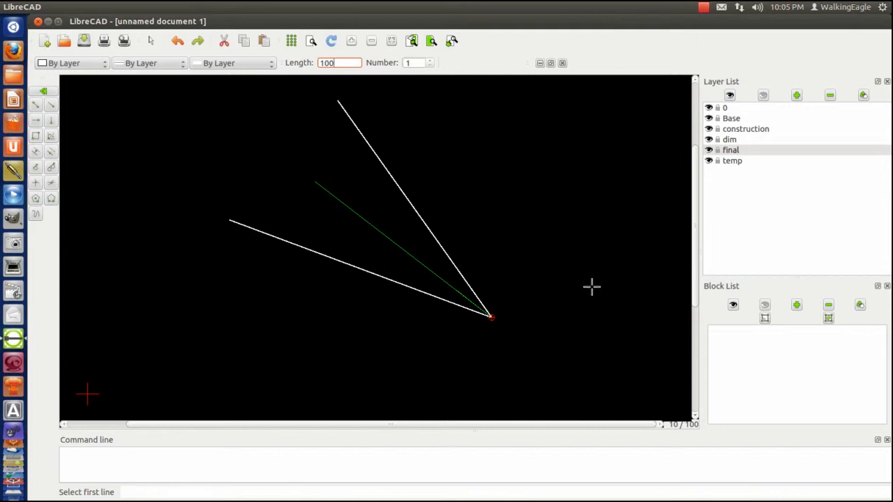
mouse_move(53, 210)
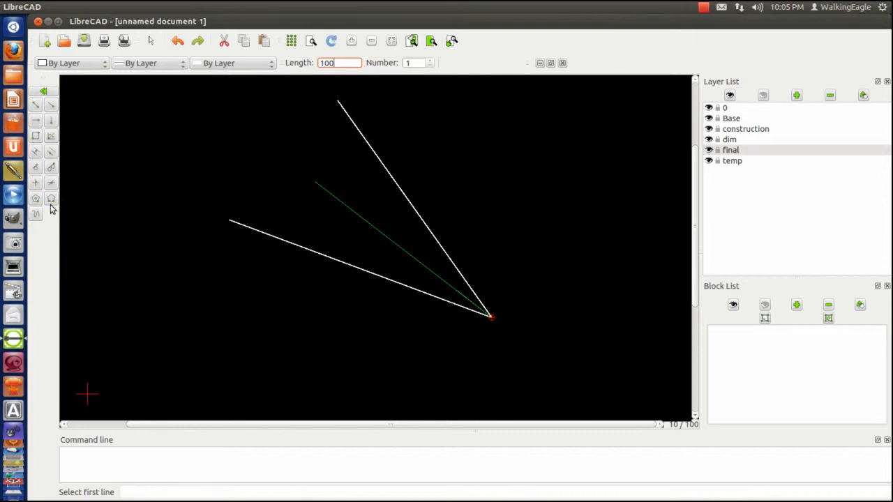
mouse_move(50, 152)
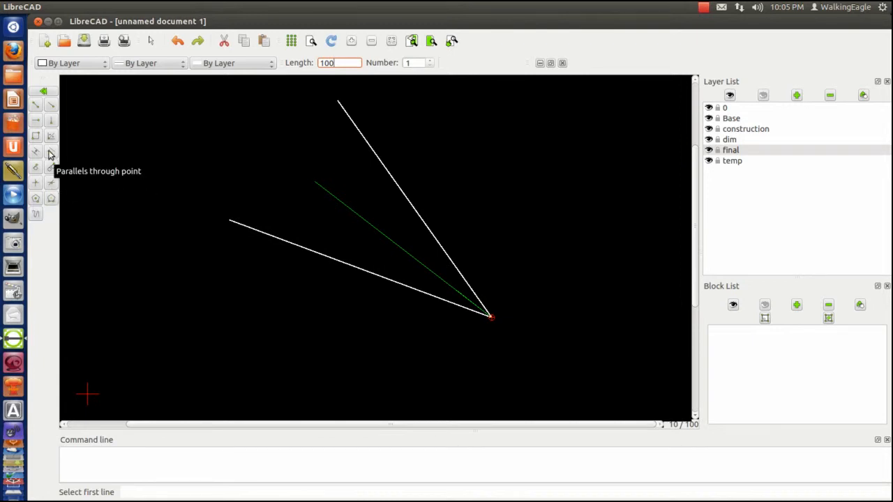
mouse_move(110, 125)
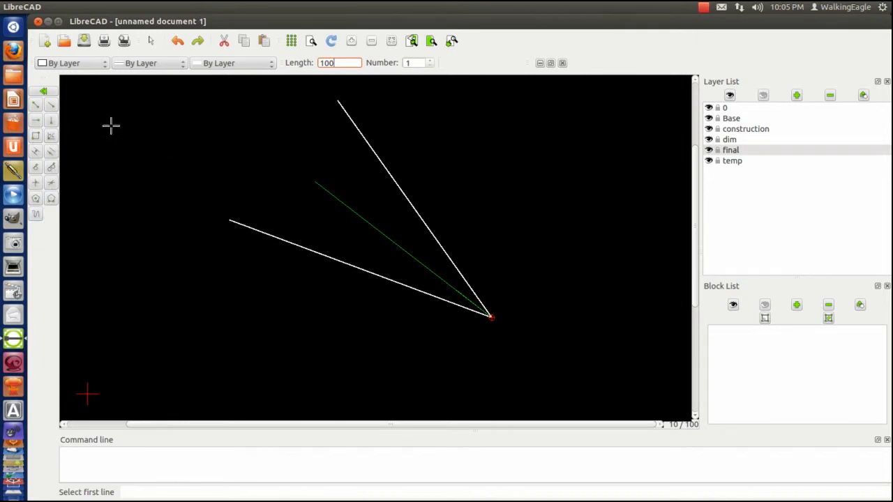
mouse_move(45, 91)
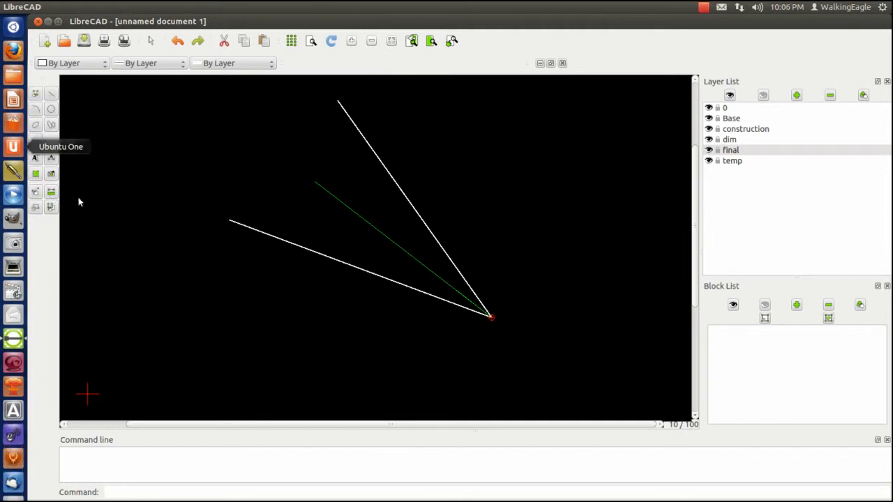
mouse_move(36, 196)
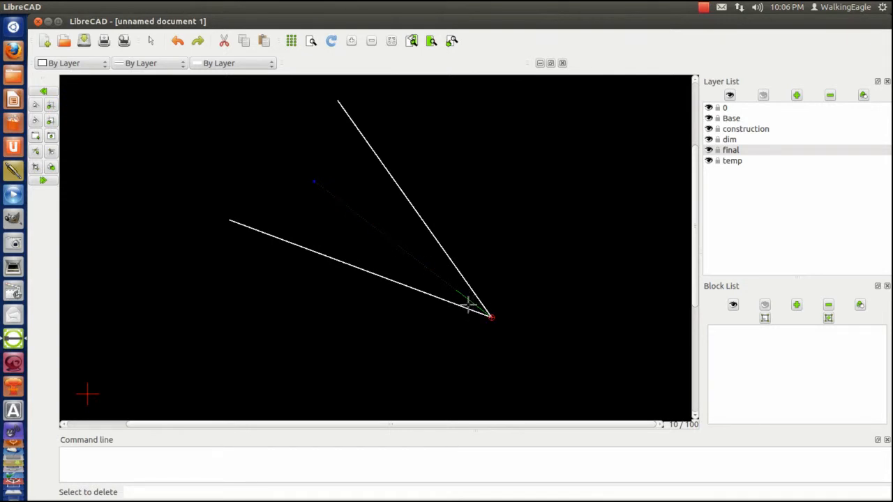
mouse_move(315, 201)
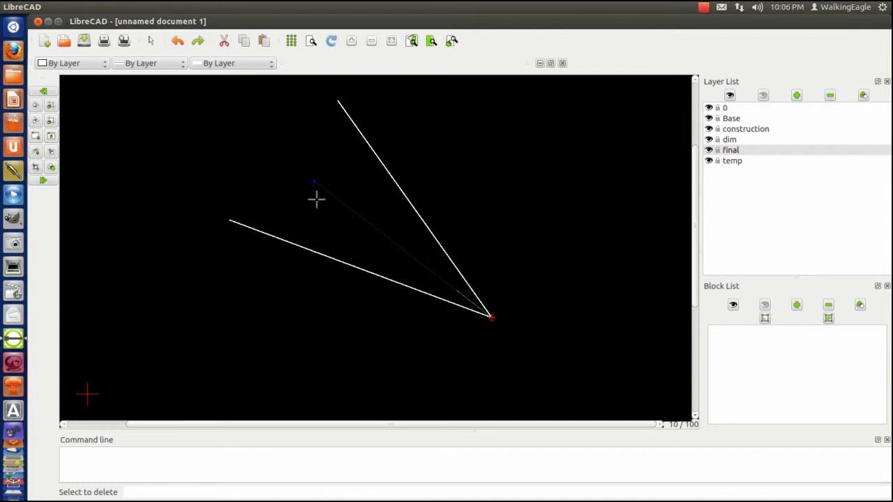
mouse_move(352, 215)
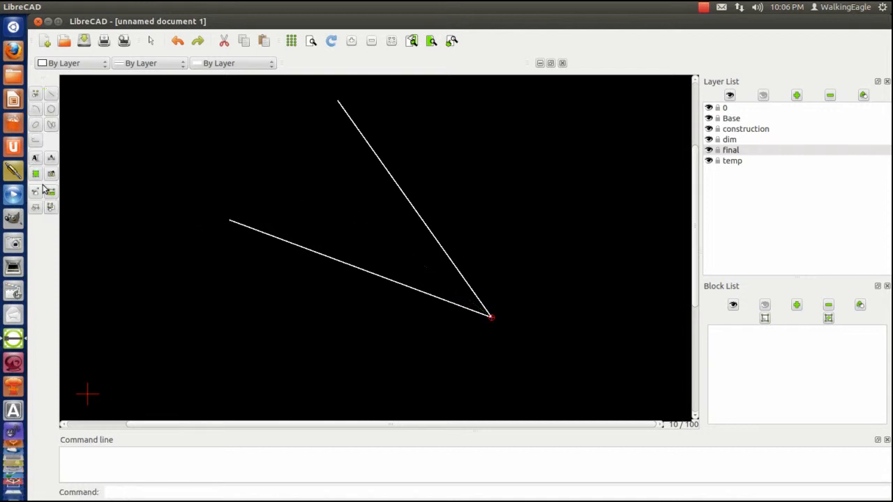
mouse_move(137, 114)
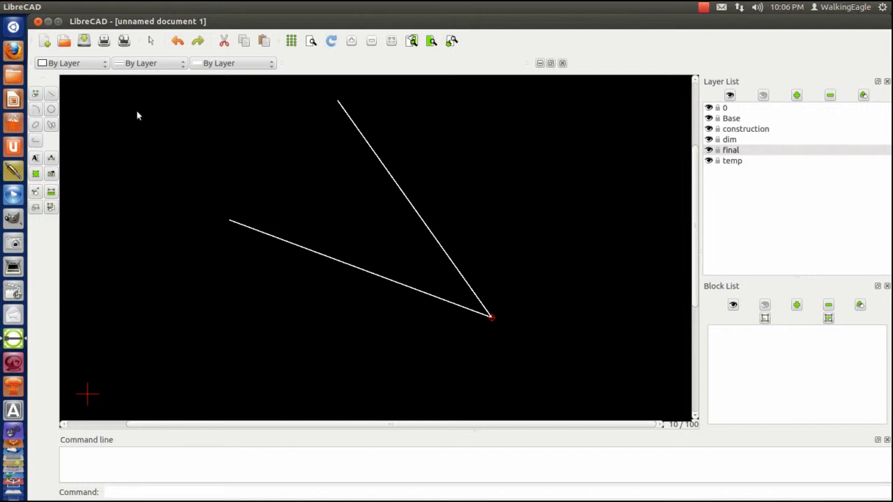
Step: On the construction layer, draw a large circle at the vertex and a small one at its lower intersection
click(745, 128)
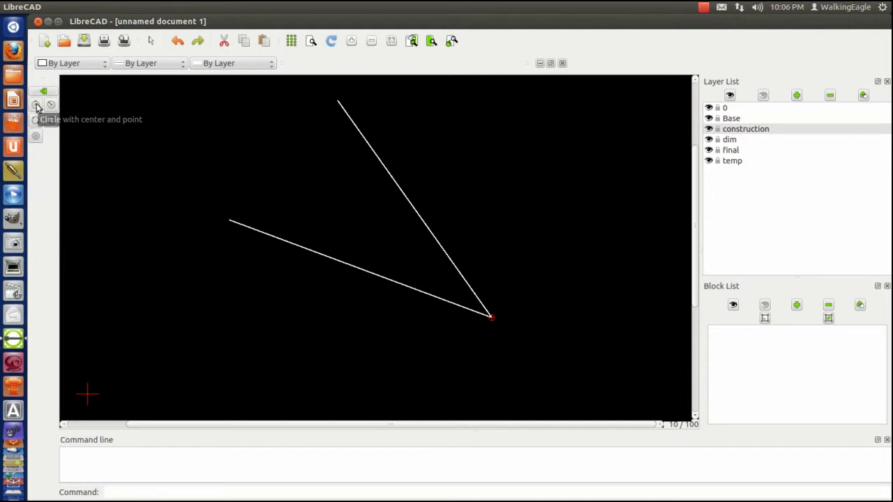
mouse_move(36, 105)
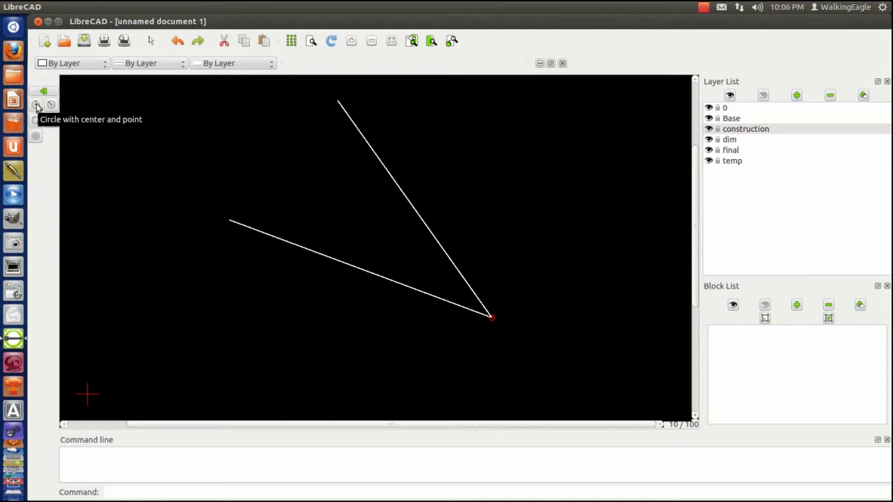
click(36, 104)
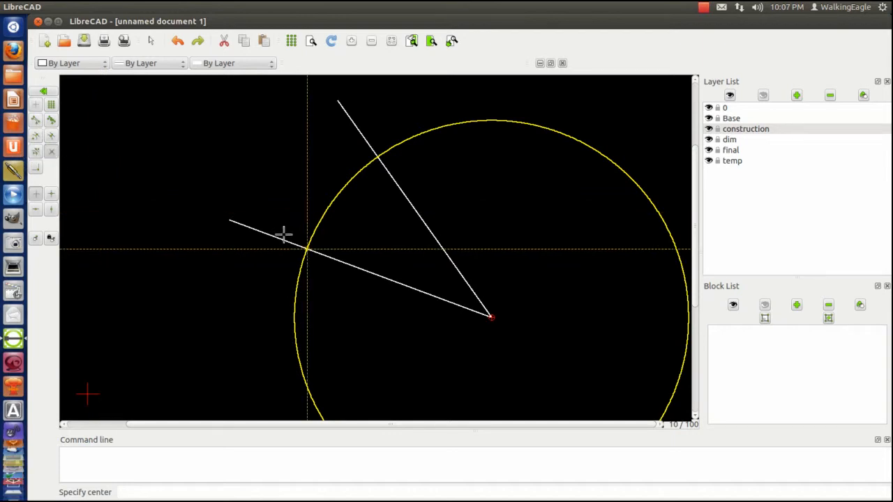
click(307, 250)
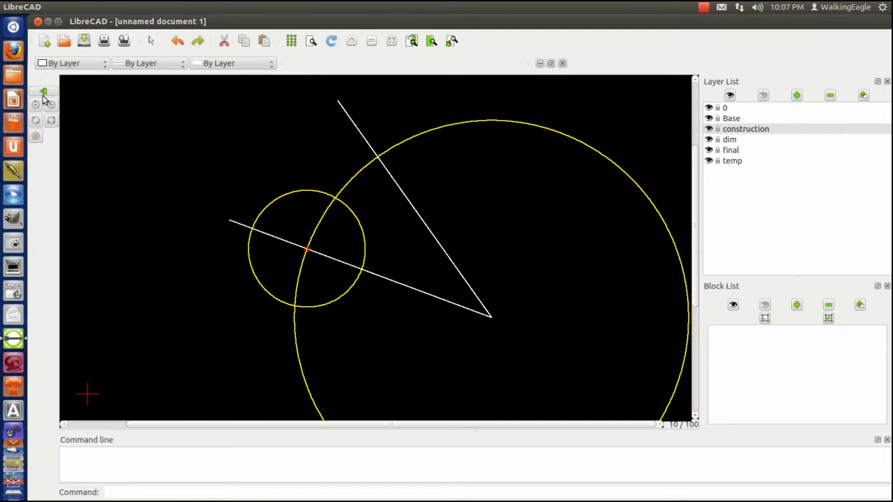
Step: Copy the small circle to where the large circle crosses the upper line, keeping the original
click(43, 92)
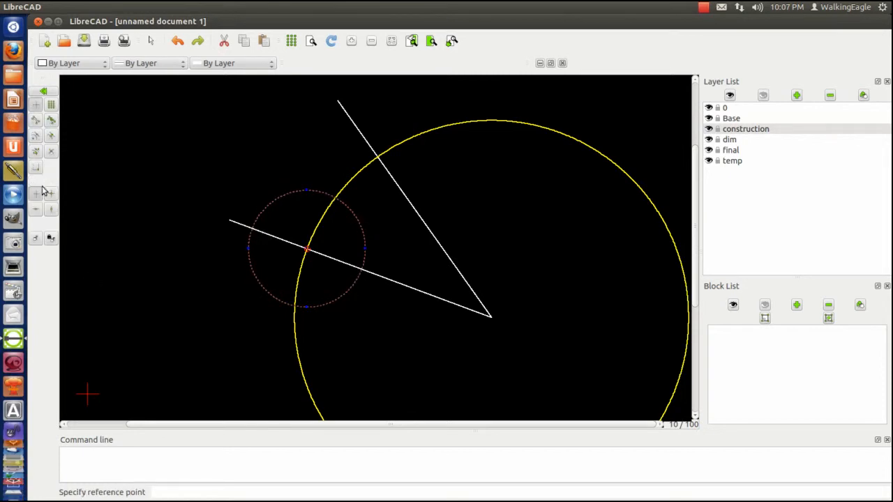
mouse_move(67, 156)
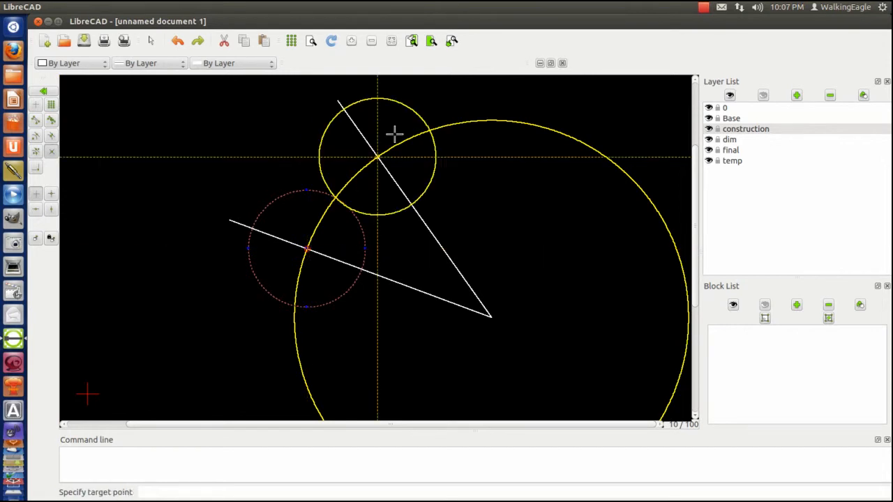
mouse_move(377, 155)
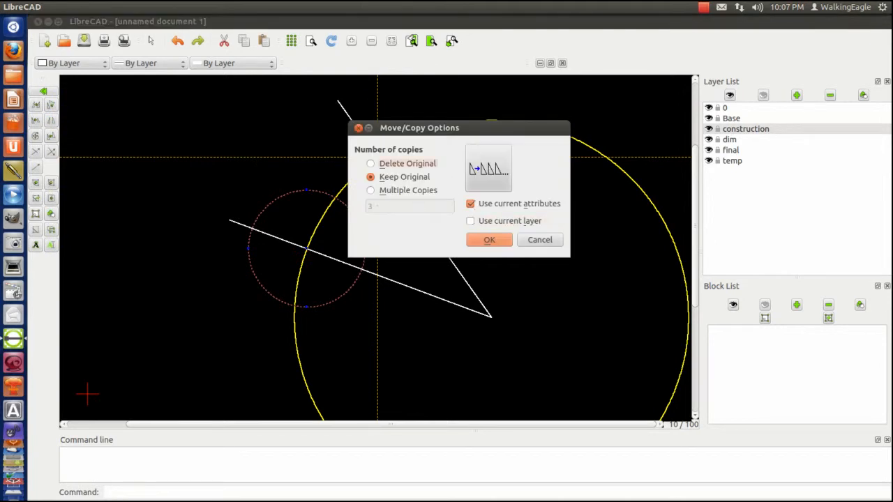
mouse_move(449, 234)
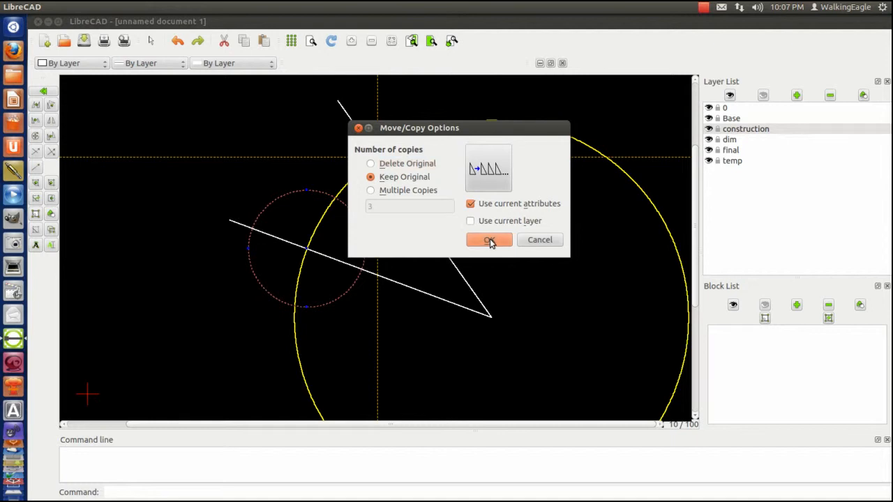
click(489, 240)
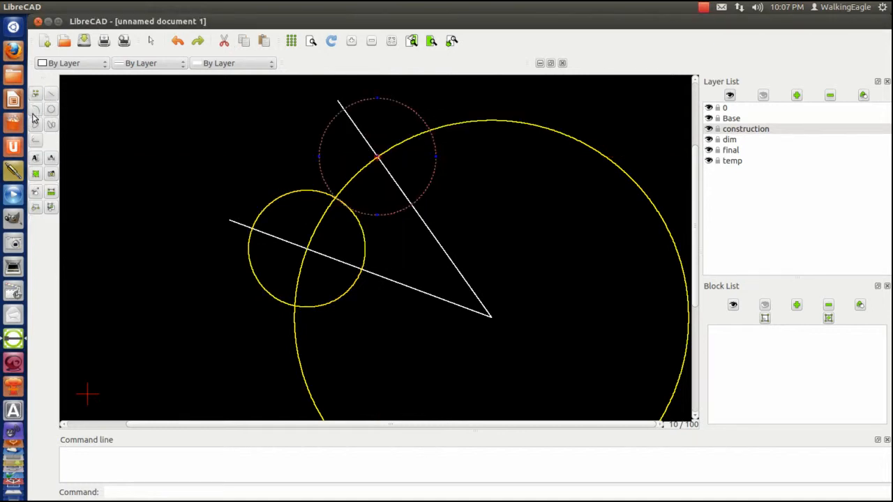
click(36, 109)
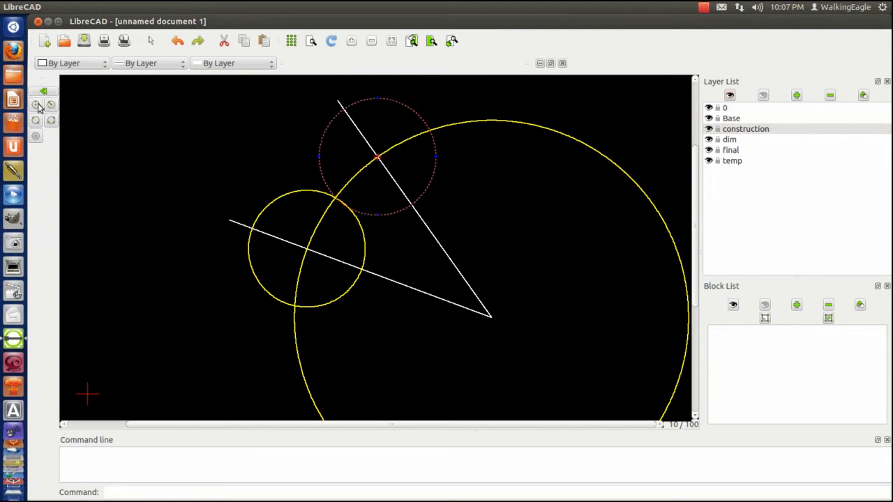
Step: Begin another centre-and-point circle around the upper small circle's centre
click(377, 156)
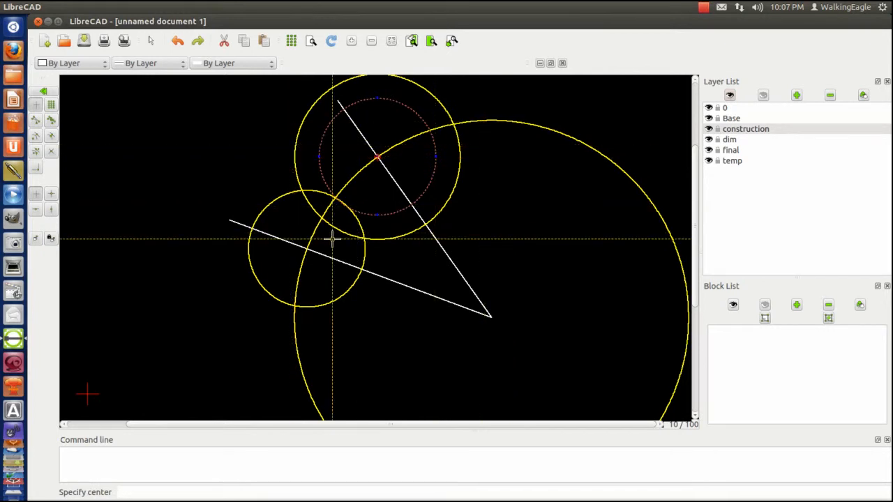
mouse_move(360, 308)
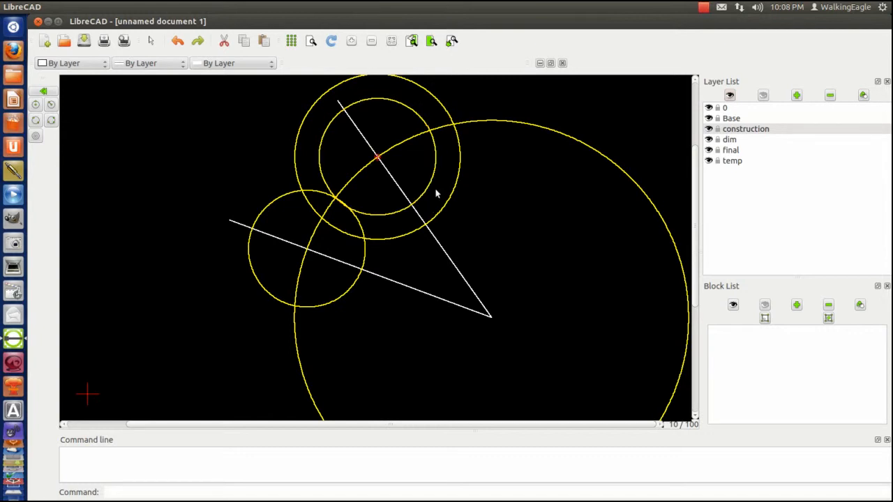
mouse_move(47, 92)
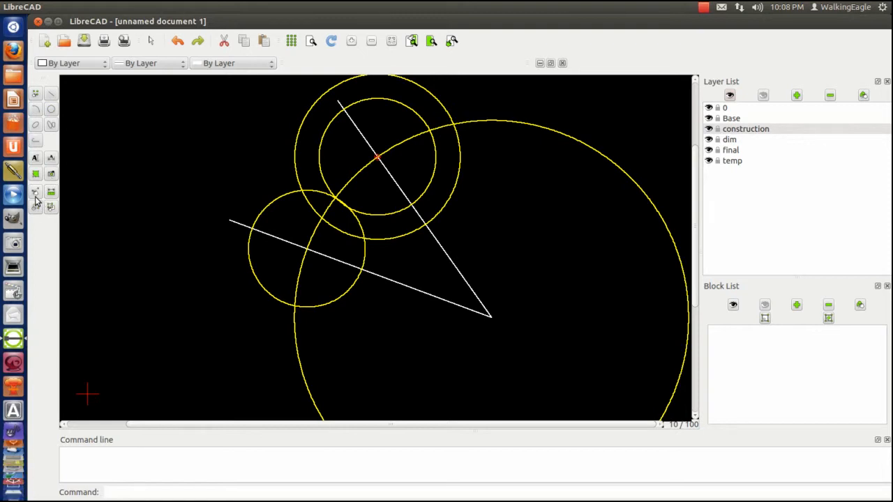
mouse_move(34, 198)
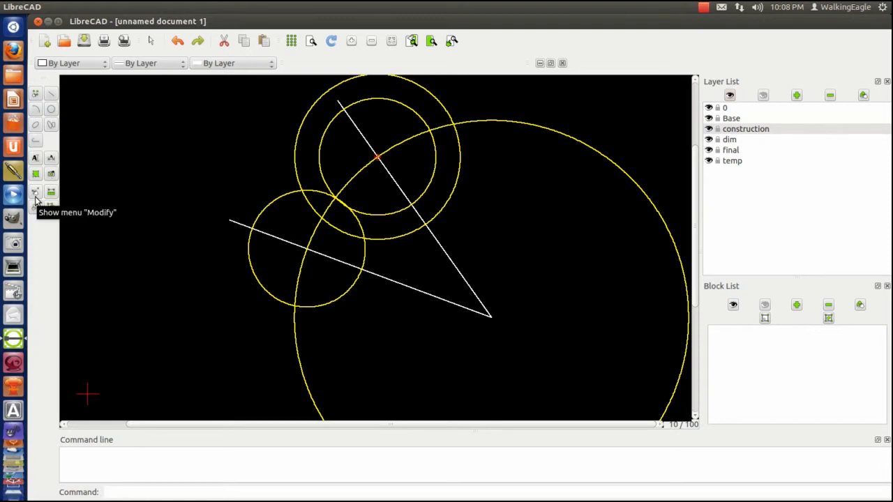
Step: Scale the two small circles up so they cross at two points inside the angle
click(34, 194)
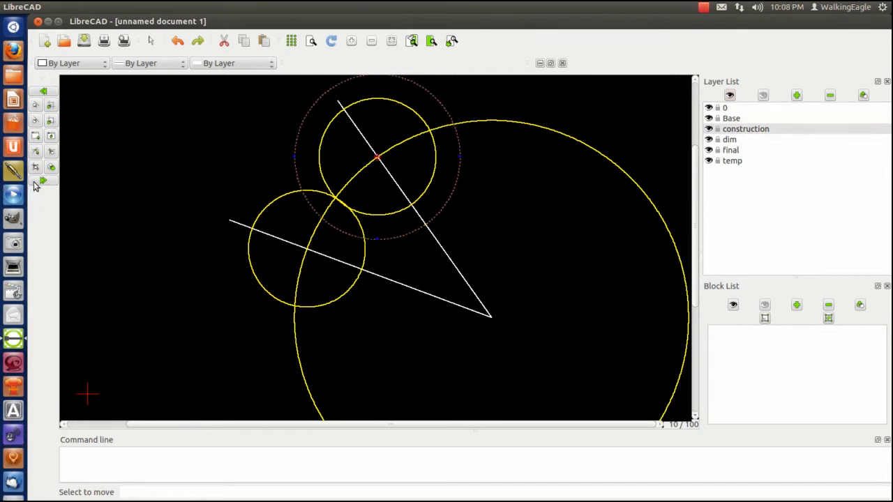
click(36, 180)
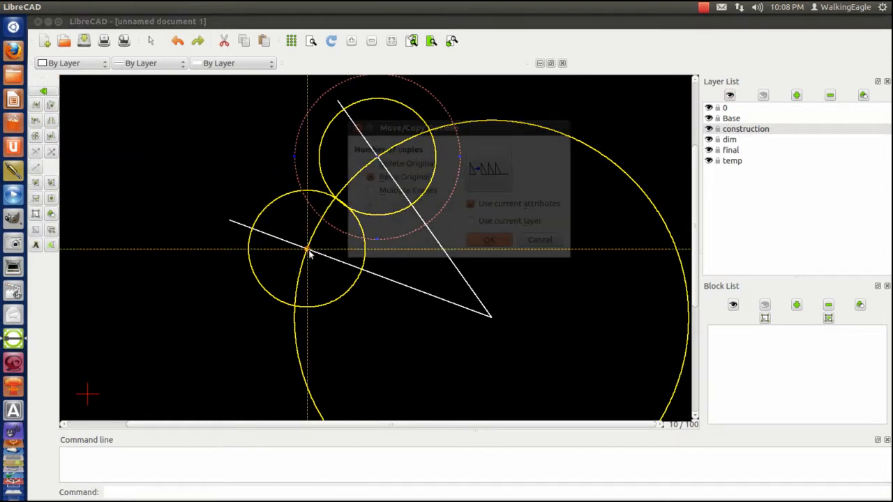
click(488, 240)
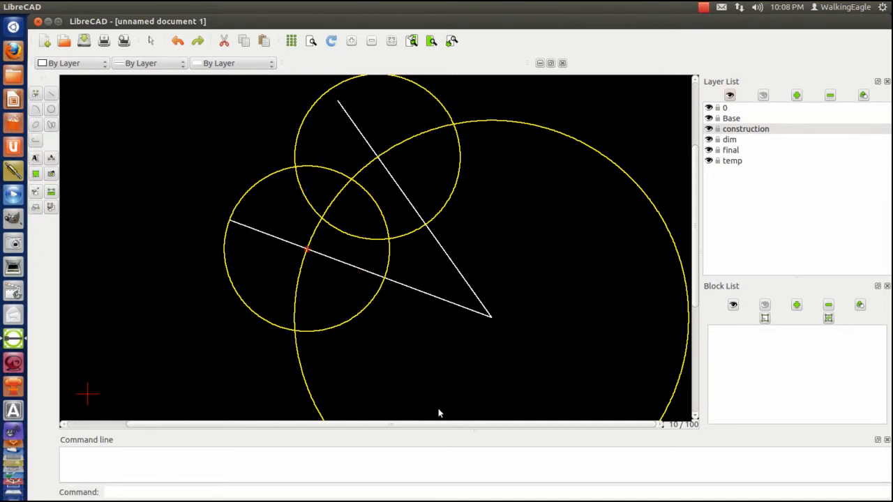
mouse_move(301, 145)
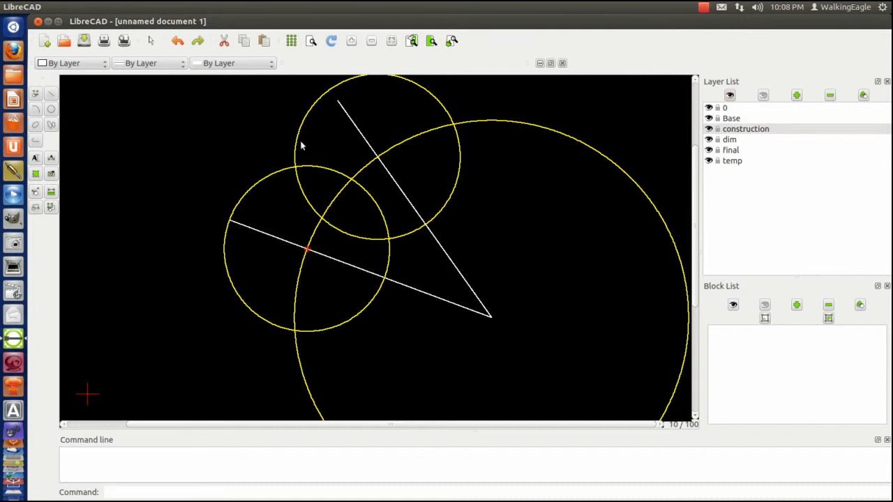
mouse_move(123, 113)
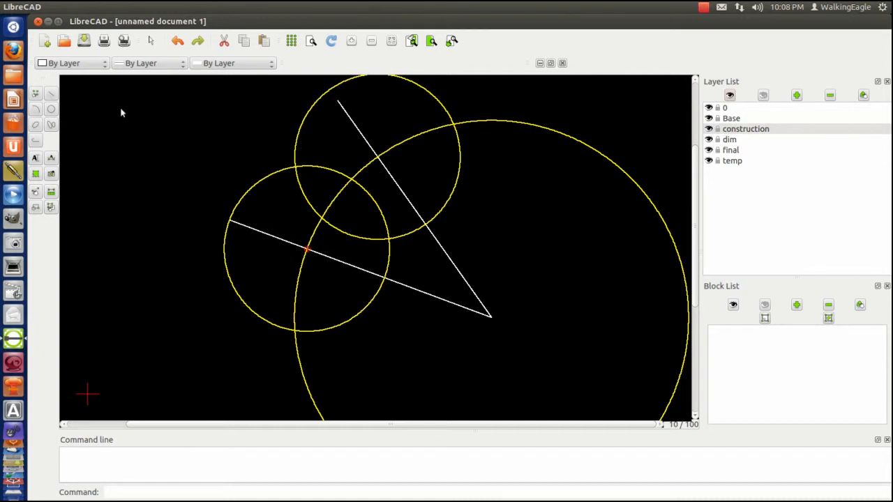
mouse_move(56, 98)
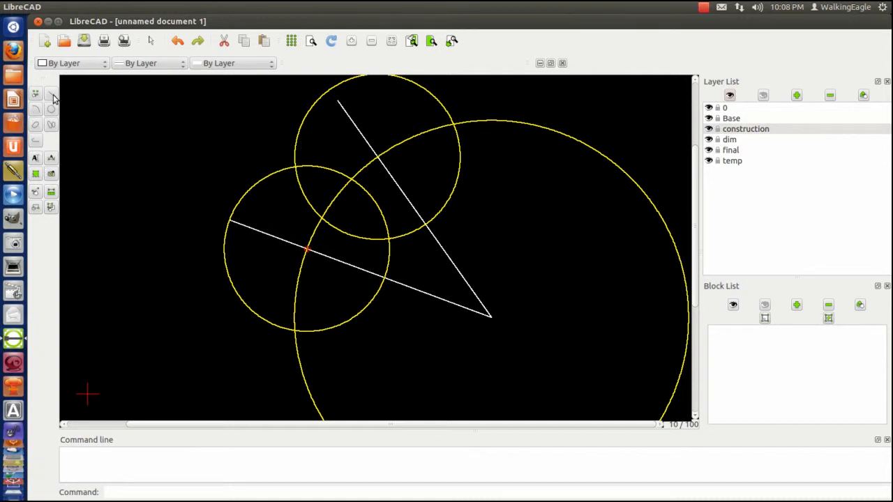
Step: Draw a 2-point line on the final layer from the circles' intersection to the angle vertex
click(35, 95)
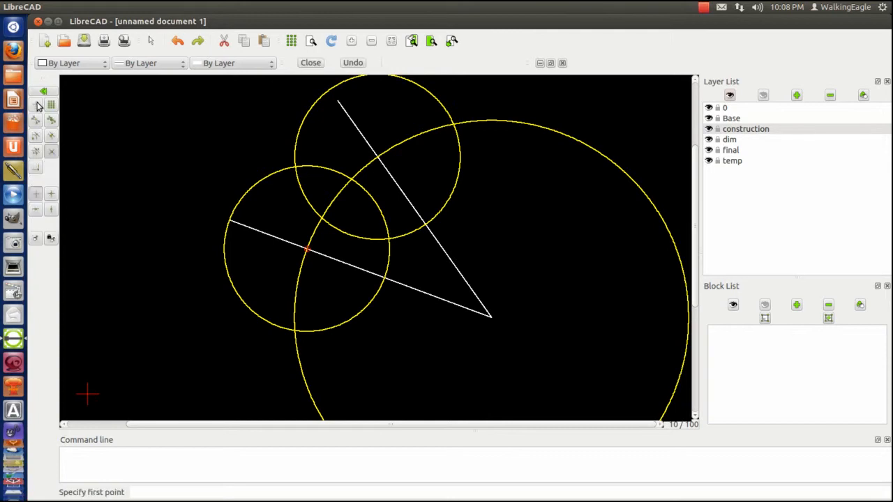
click(488, 315)
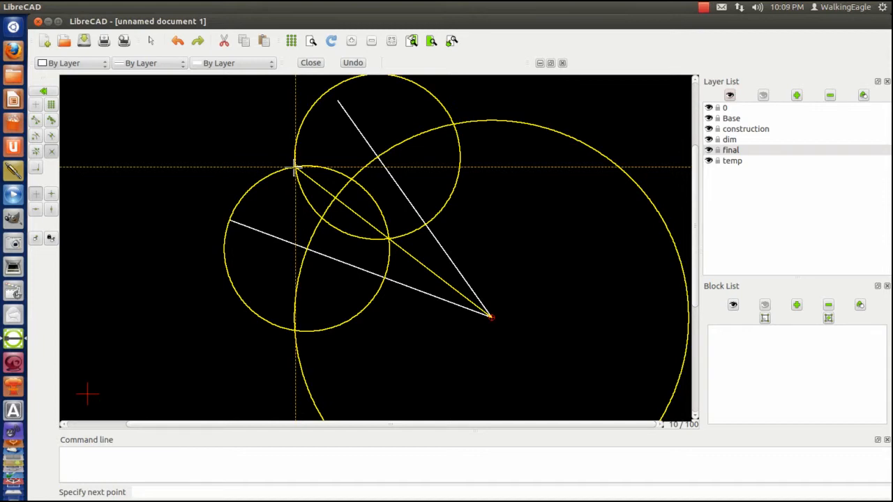
click(491, 318)
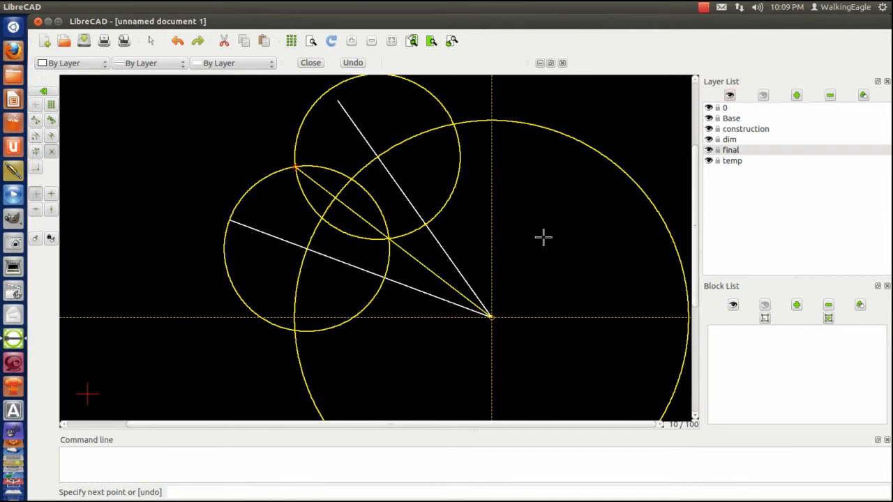
click(481, 310)
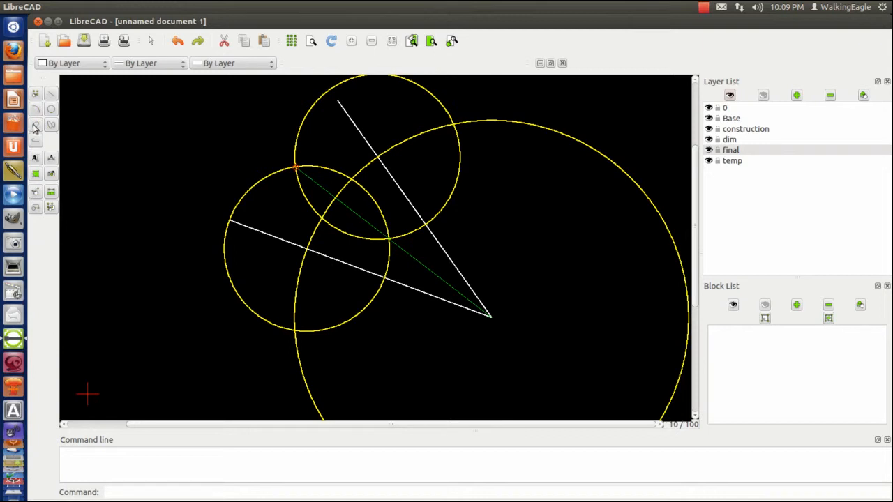
mouse_move(37, 215)
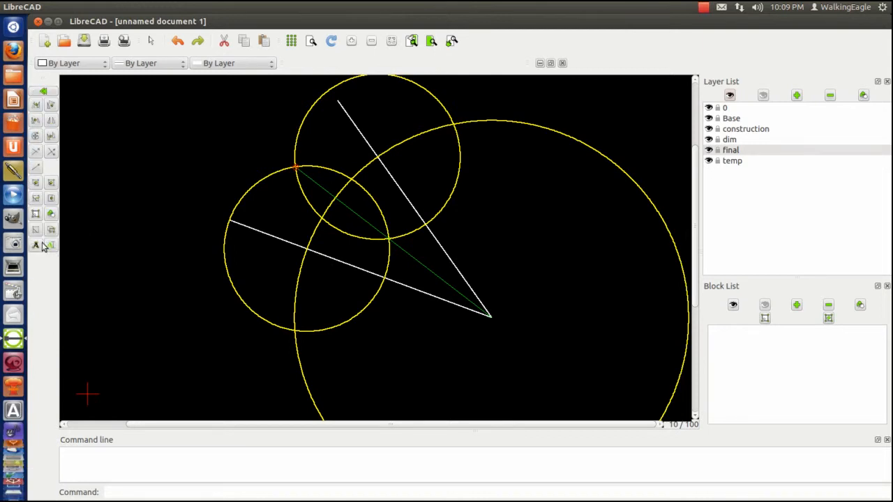
mouse_move(50, 215)
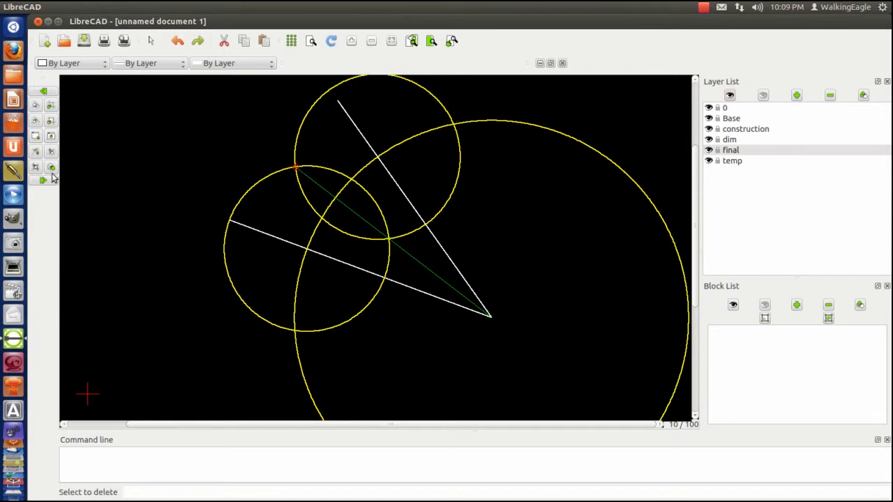
mouse_move(249, 188)
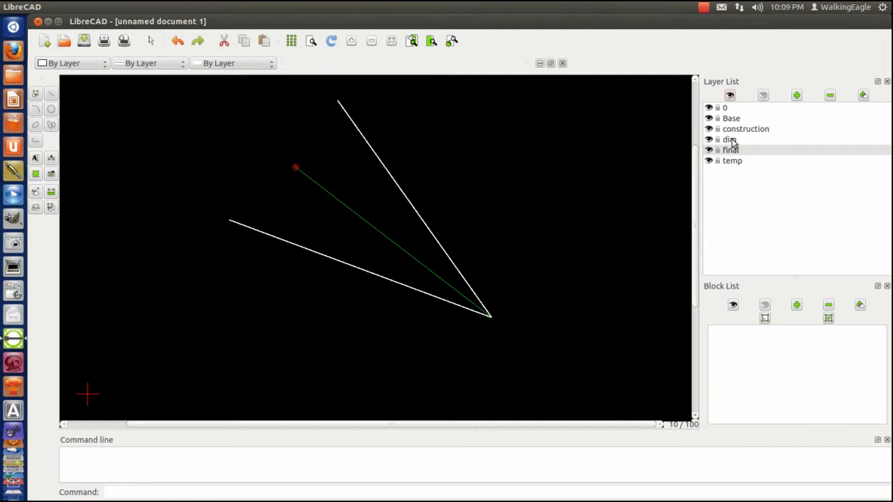
Step: Make the dim layer current after the construction circles are deleted
click(728, 139)
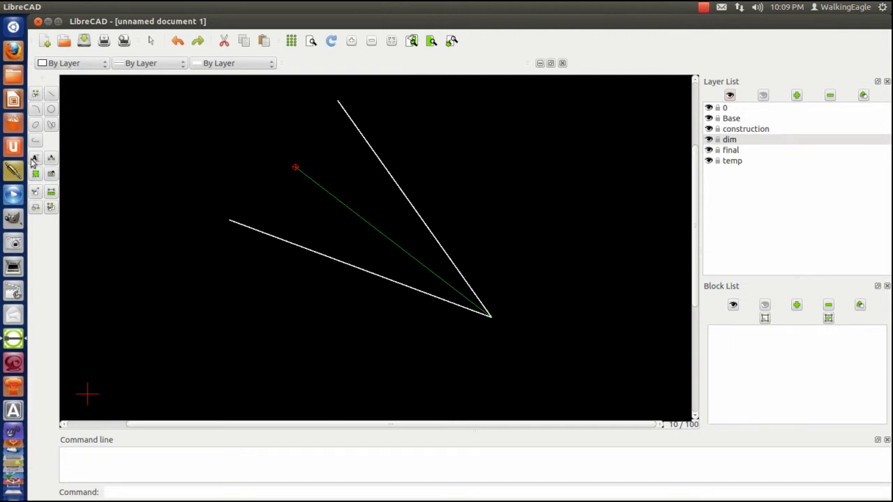
mouse_move(48, 237)
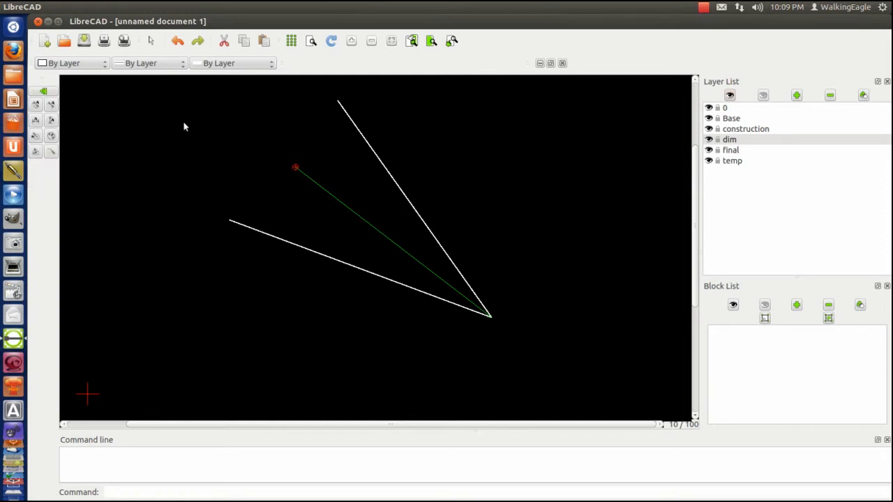
mouse_move(36, 153)
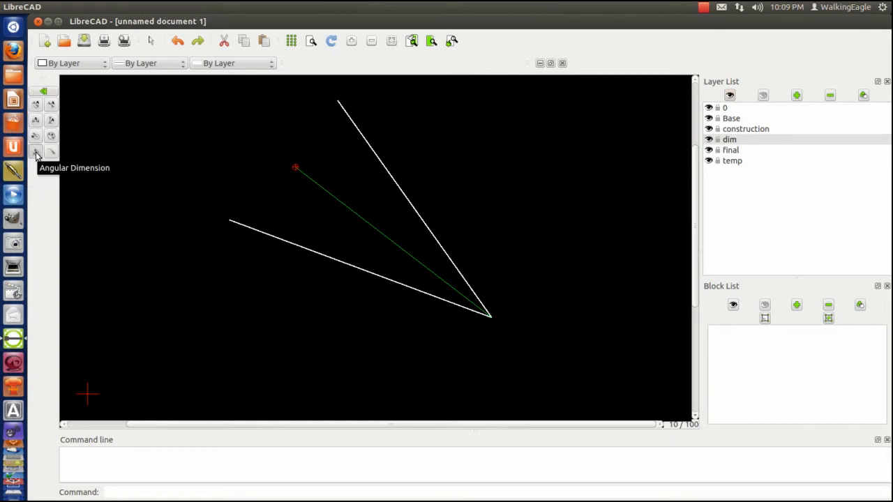
Step: Place an angular dimension between the lower white line and the bisector
click(36, 152)
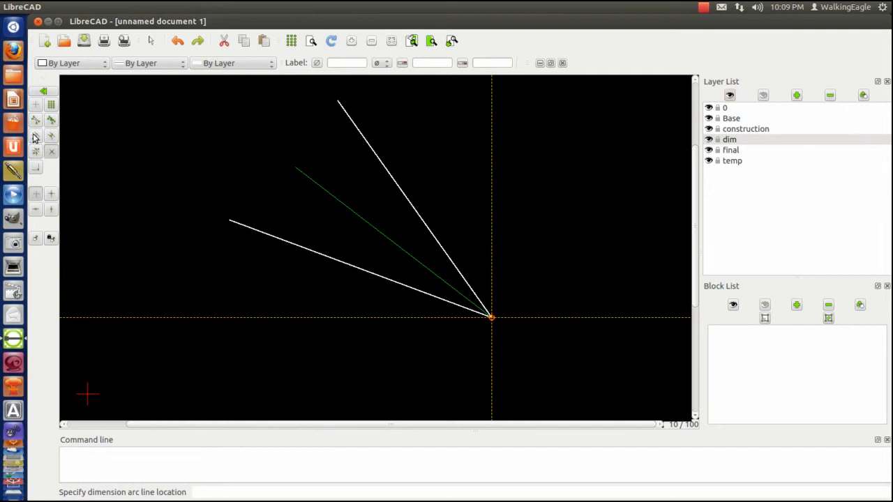
click(251, 201)
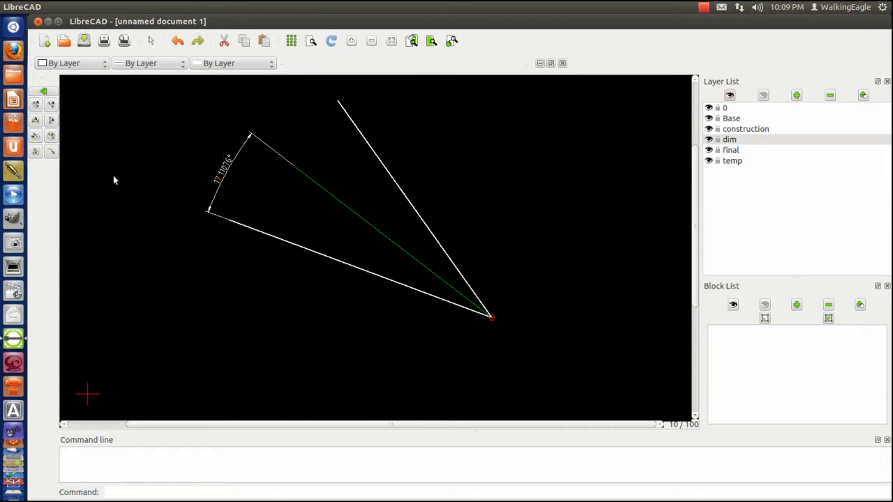
mouse_move(39, 103)
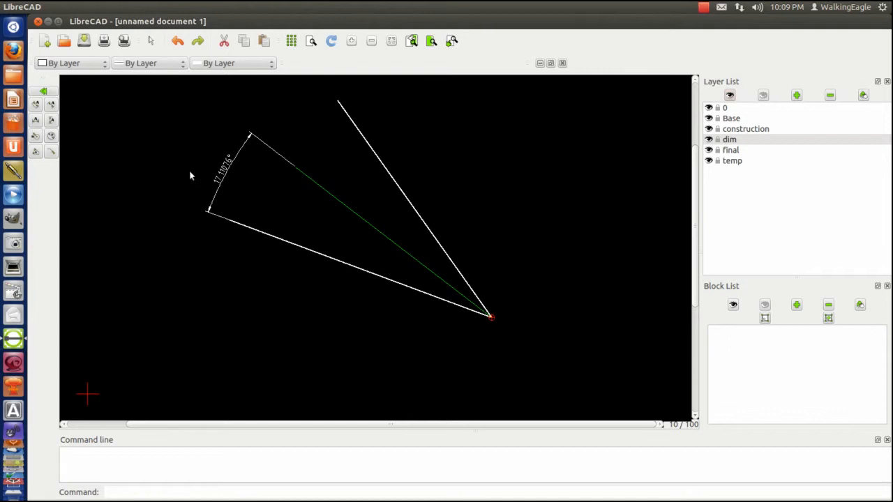
mouse_move(304, 175)
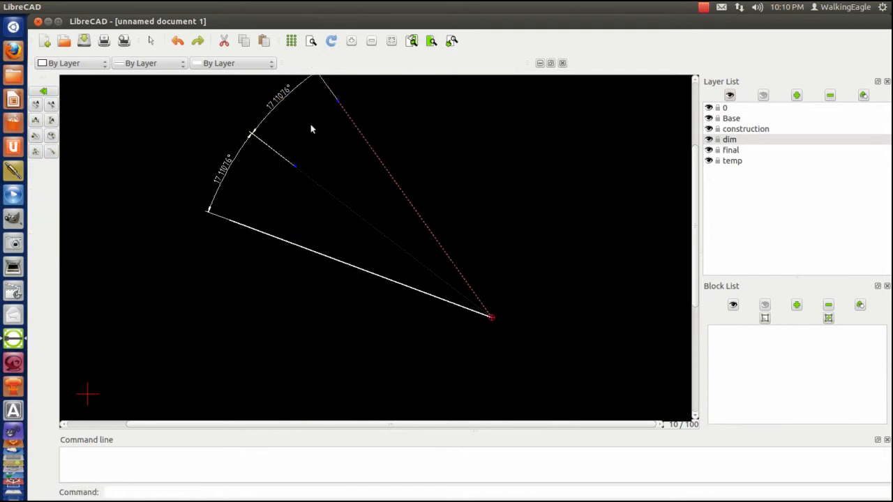
mouse_move(417, 148)
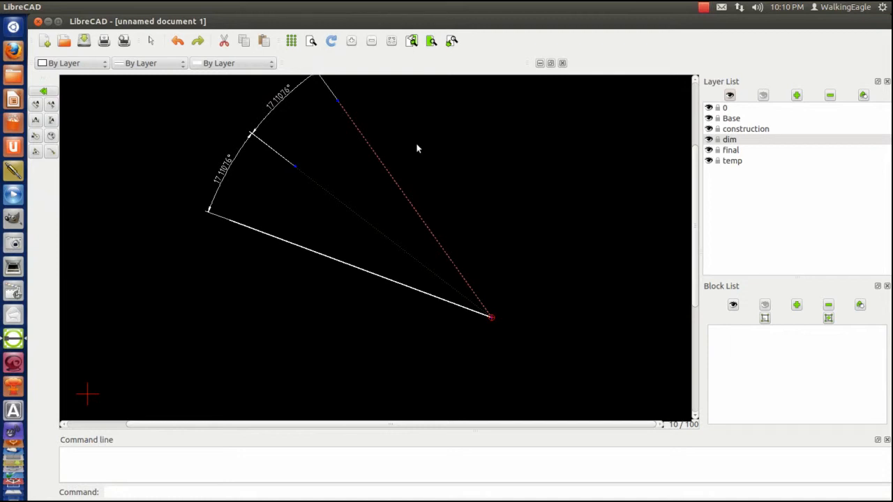
mouse_move(310, 276)
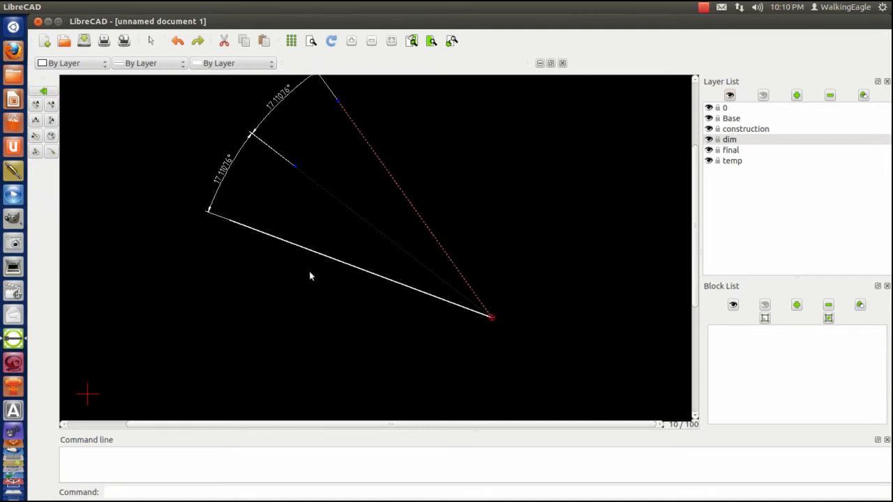